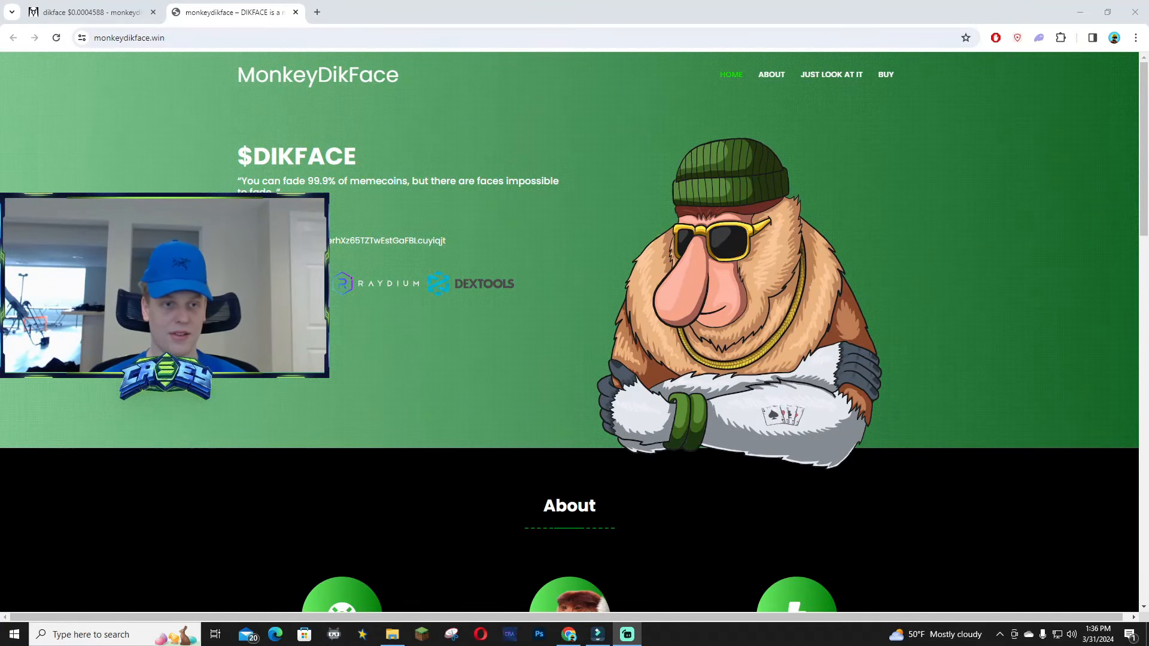
Step: Skim the site's nav sections (Just look at it, About) and return to the hero section
{"action": "scroll", "scroll_direction": "down", "scroll_amount": 3}
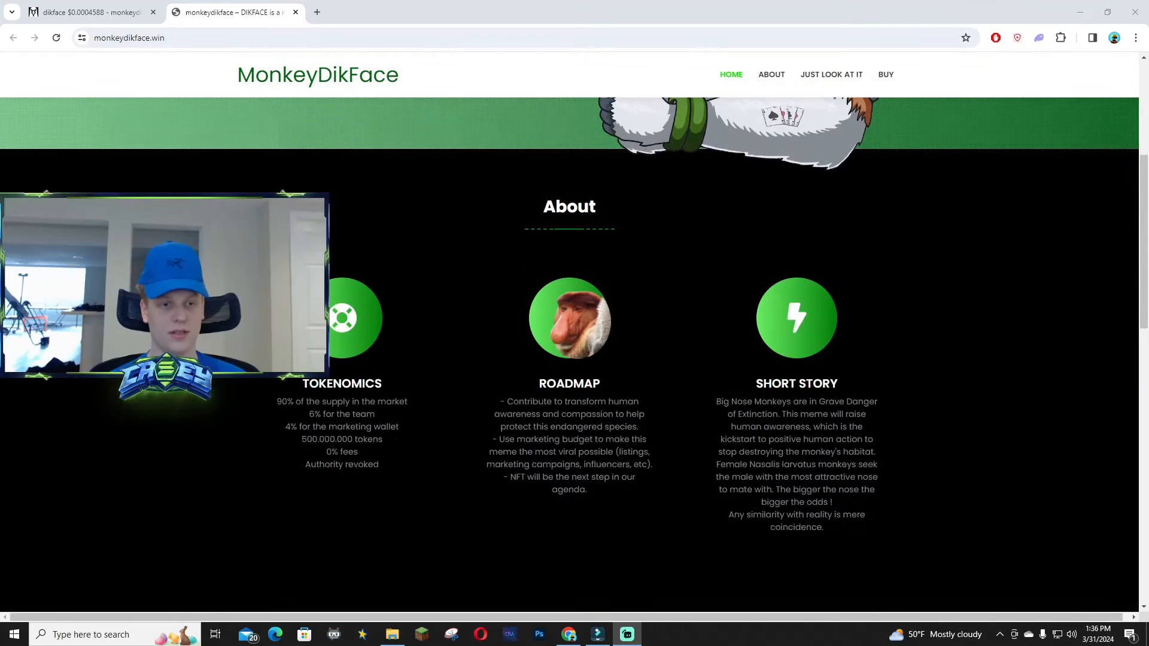
{"action": "left_click", "coordinate": [830, 74]}
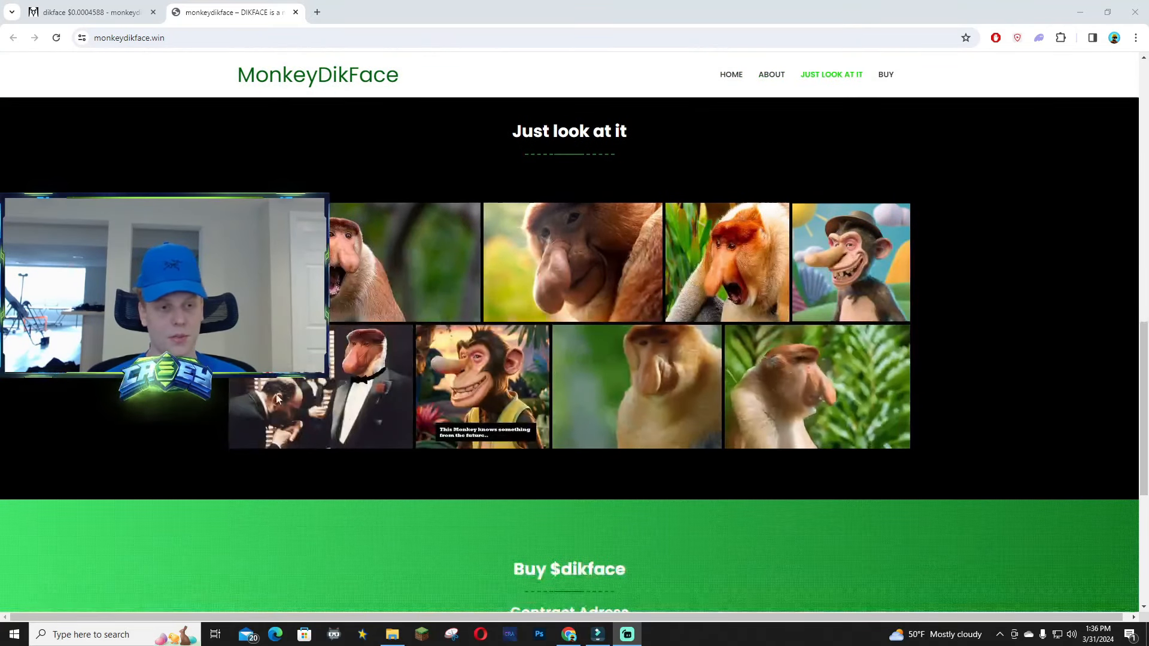
{"action": "left_click", "coordinate": [771, 74]}
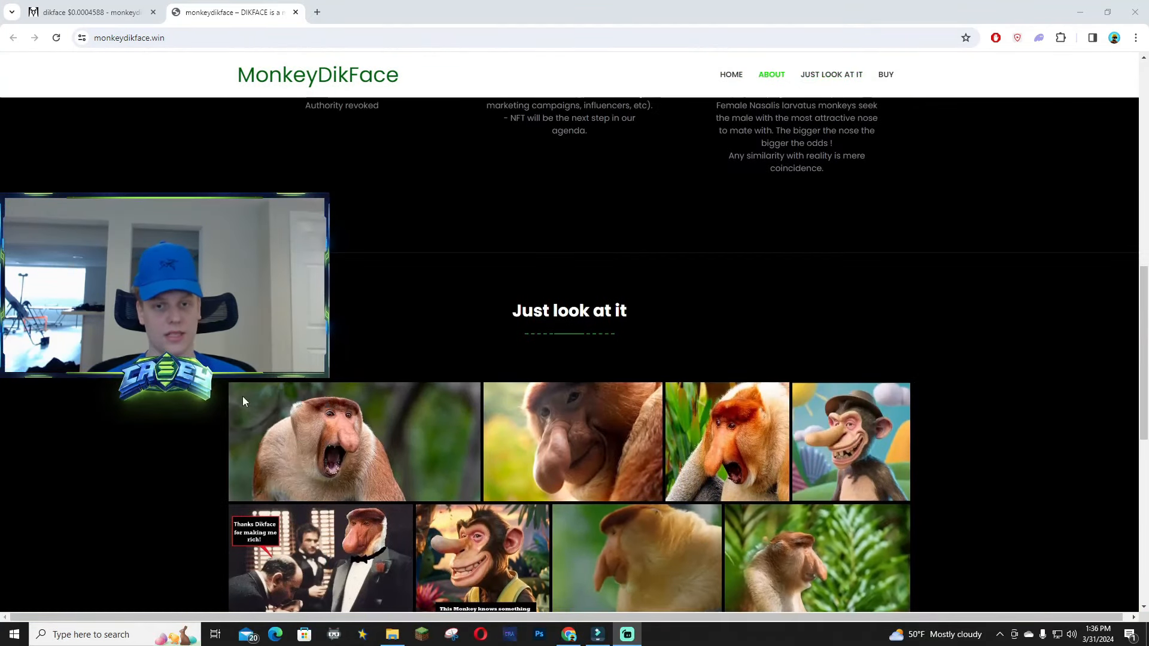
{"action": "left_click", "coordinate": [730, 74]}
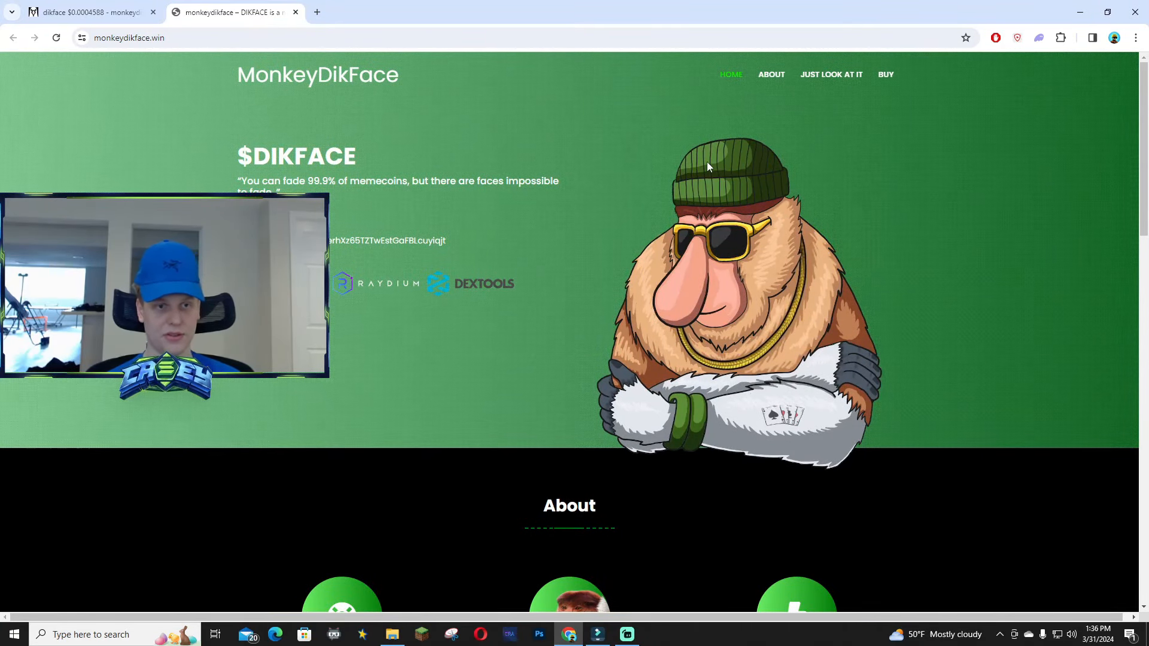
{"action": "scroll", "scroll_direction": "down", "scroll_amount": 3}
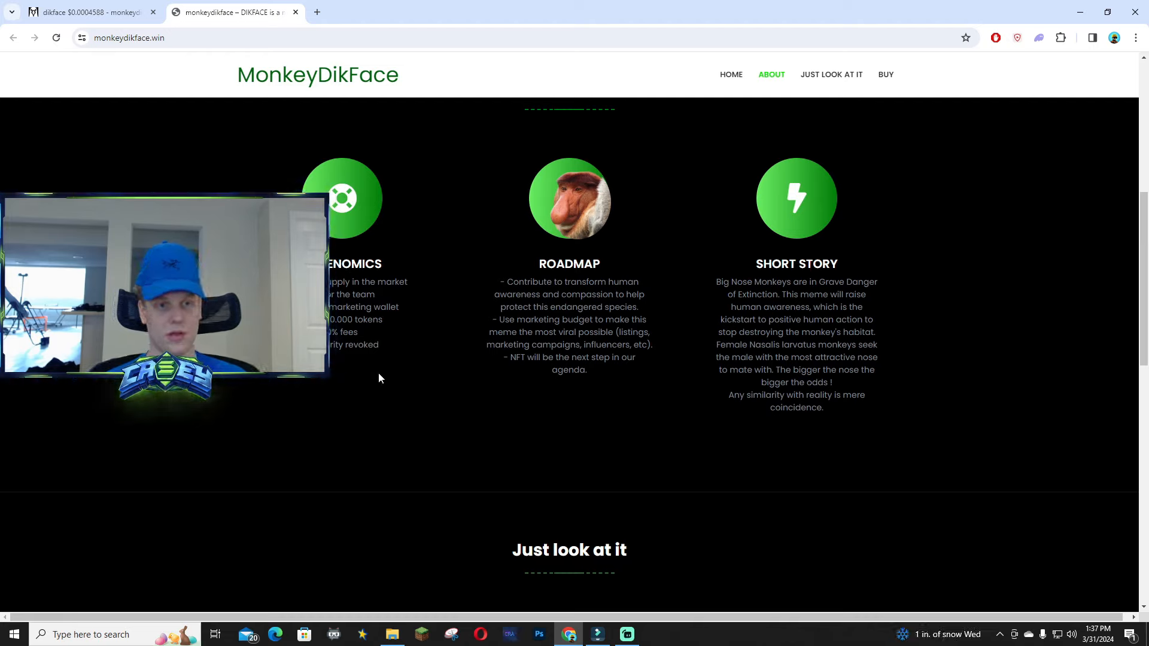
{"action": "mouse_move", "coordinate": [407, 364]}
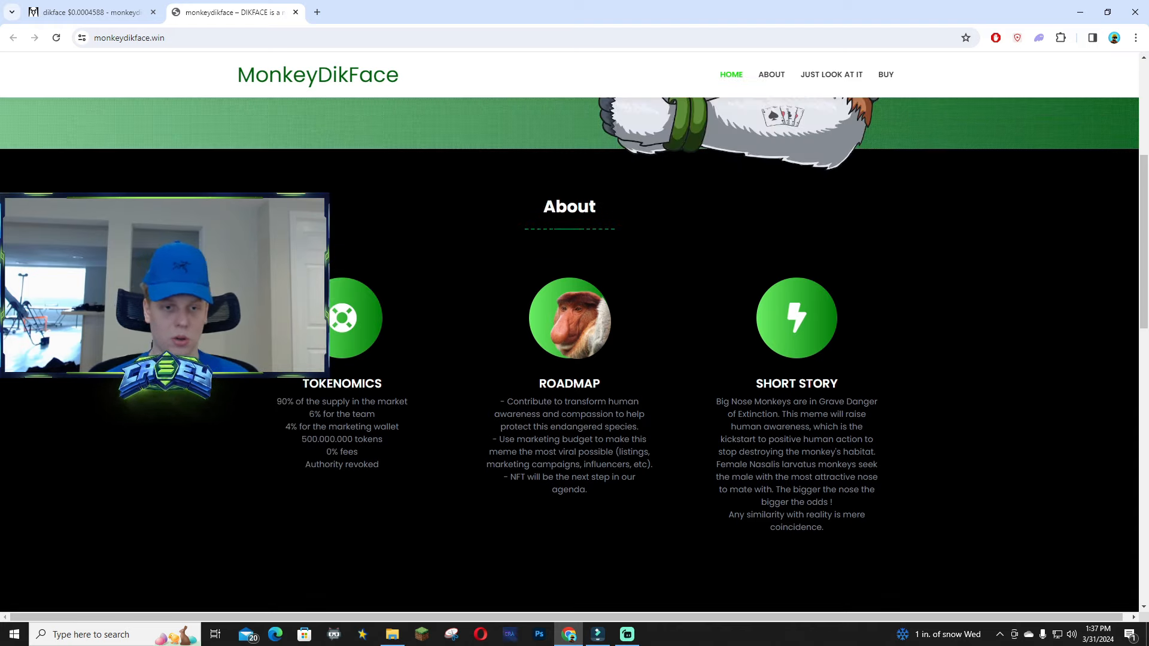
Step: Read through the About section and the Just look at it gallery down to the Buy $dikface section and social links
{"action": "left_click", "coordinate": [771, 74]}
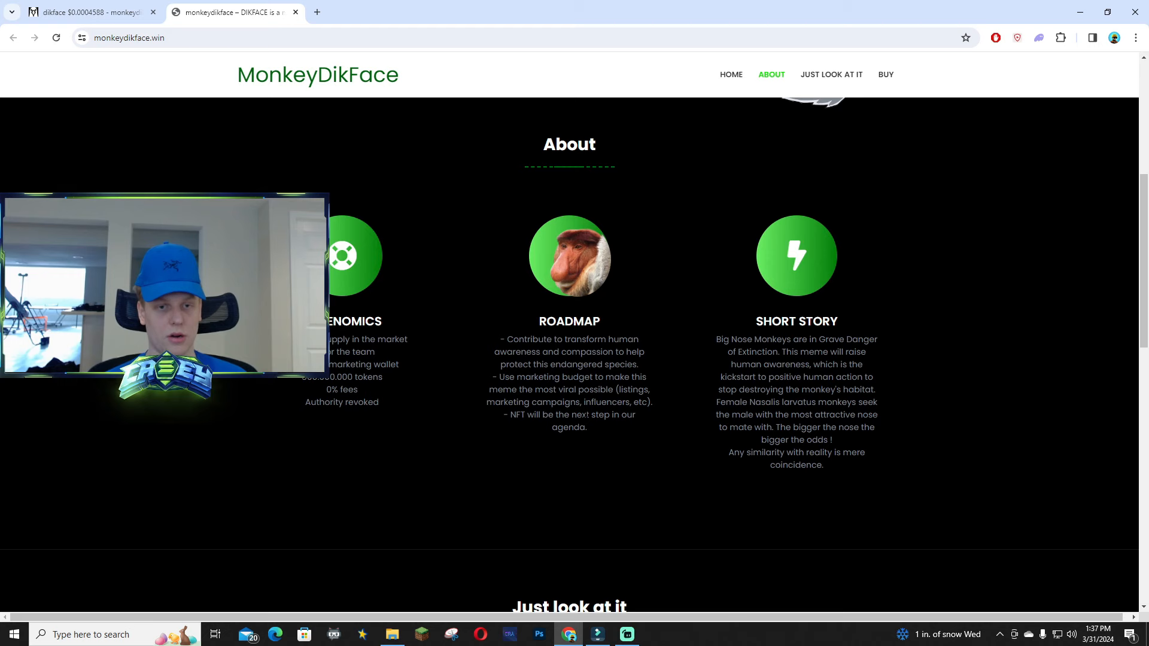
{"action": "scroll", "scroll_direction": "down", "scroll_amount": 3}
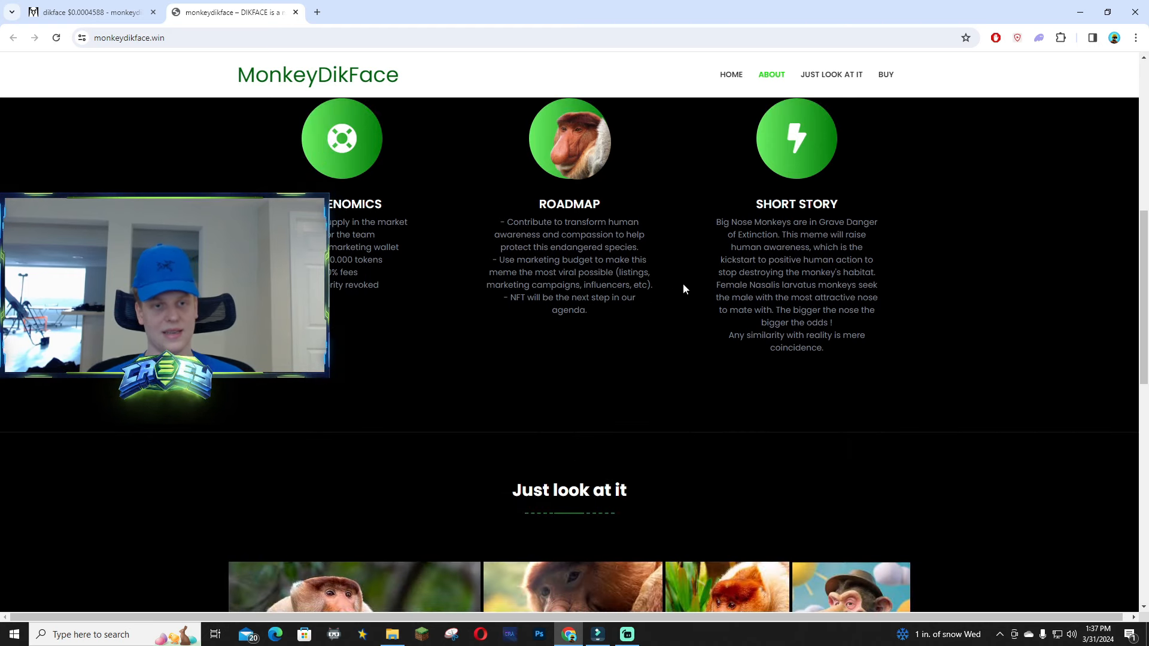
{"action": "scroll", "scroll_direction": "down", "scroll_amount": 3}
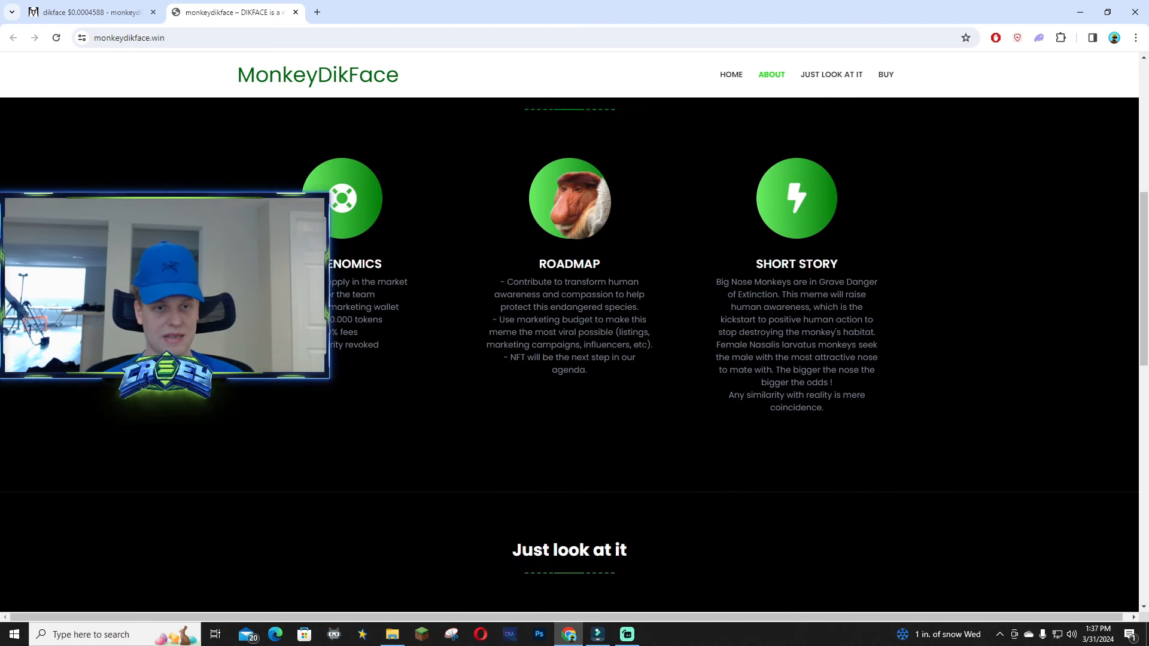
{"action": "left_click", "coordinate": [831, 75]}
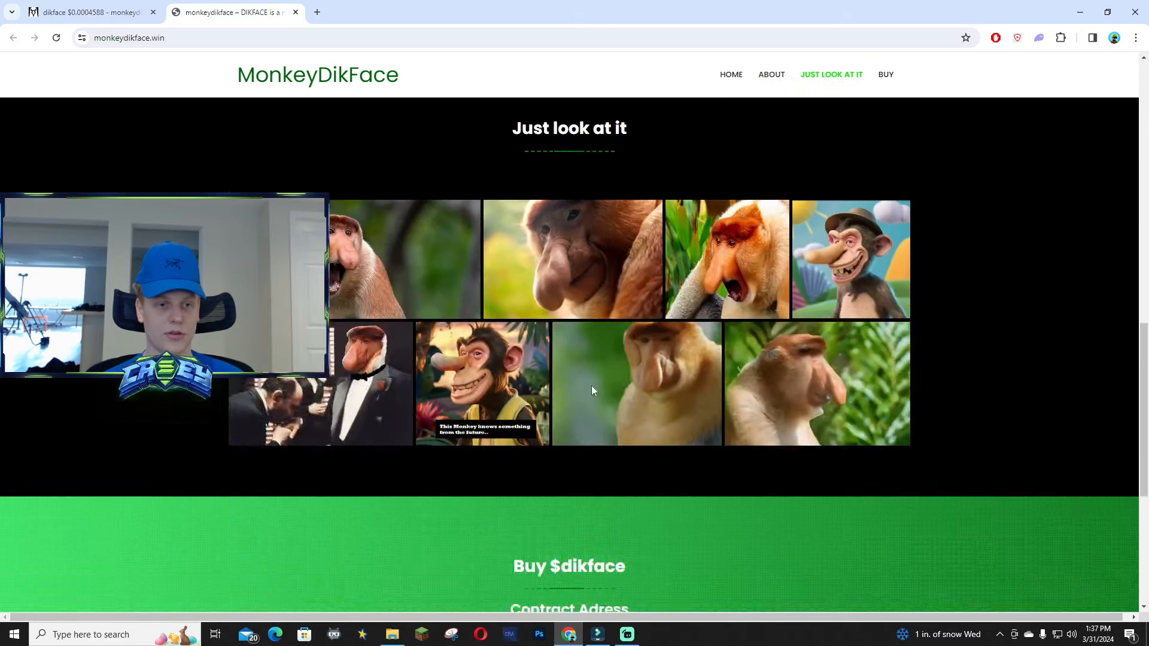
{"action": "scroll", "scroll_direction": "down", "scroll_amount": 3}
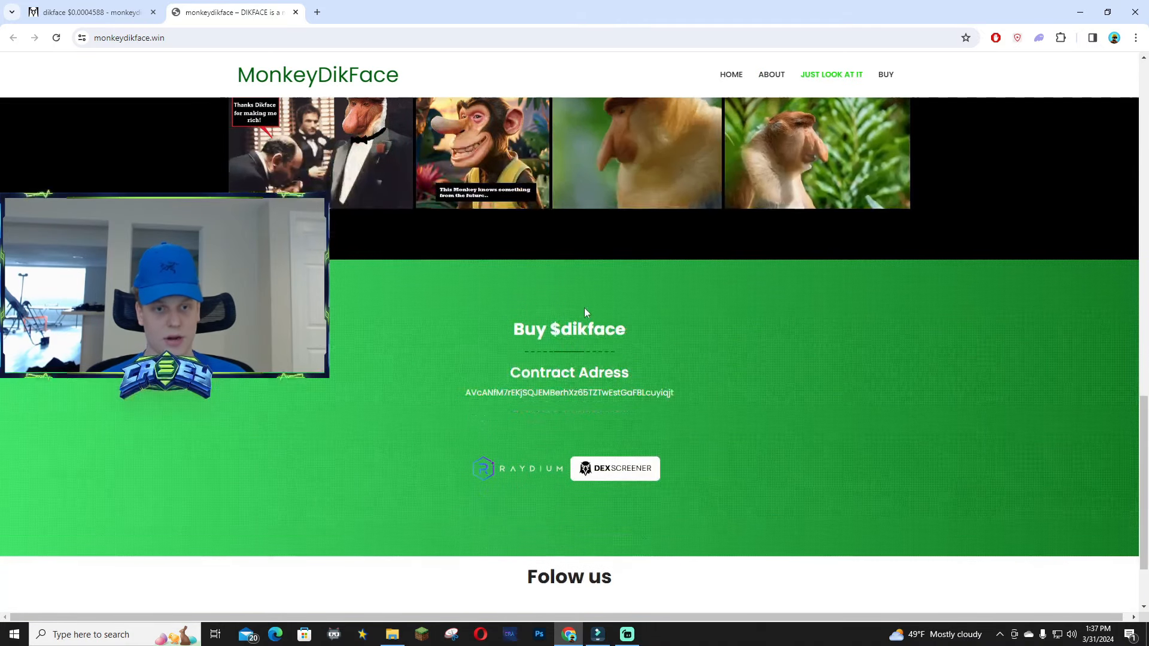
{"action": "scroll", "scroll_direction": "down", "scroll_amount": 3}
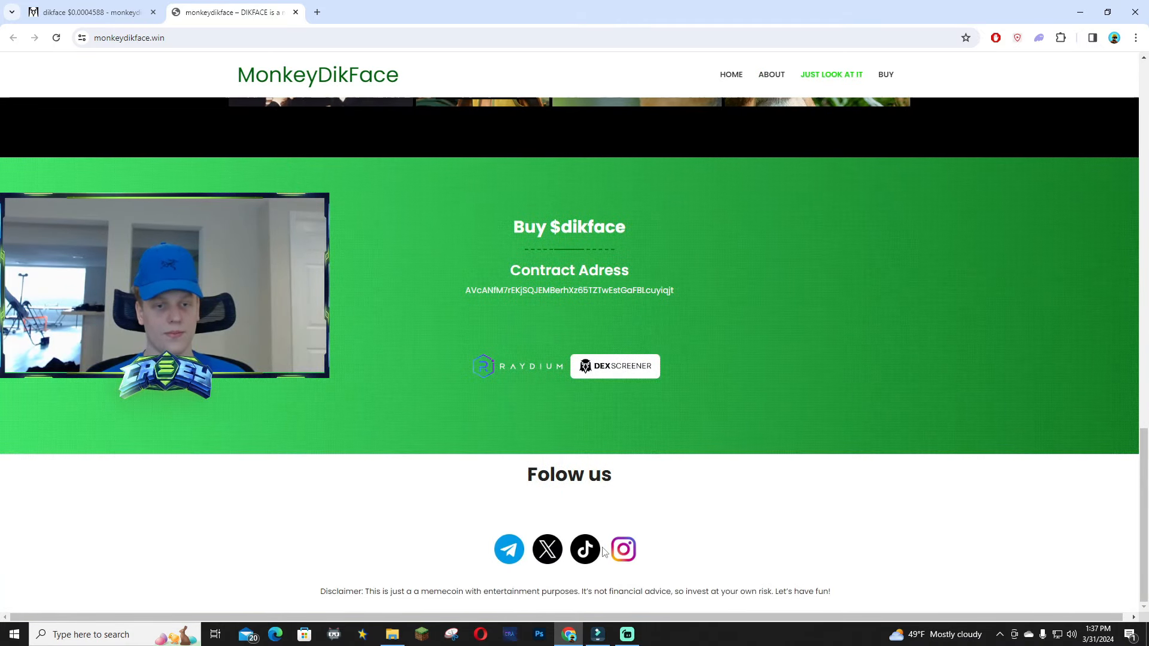
Step: Browse the monkeydikface X profile's posts and play the #DIKFACE vibes video
{"action": "left_click", "coordinate": [547, 549]}
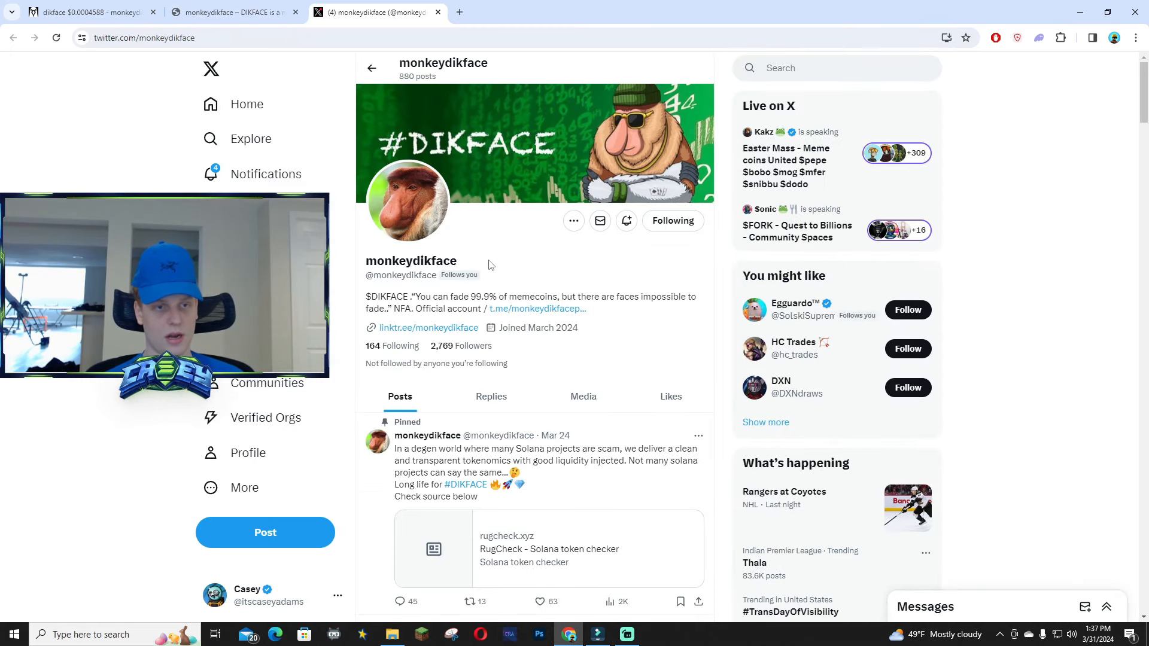
{"action": "scroll", "scroll_direction": "down", "scroll_amount": 3}
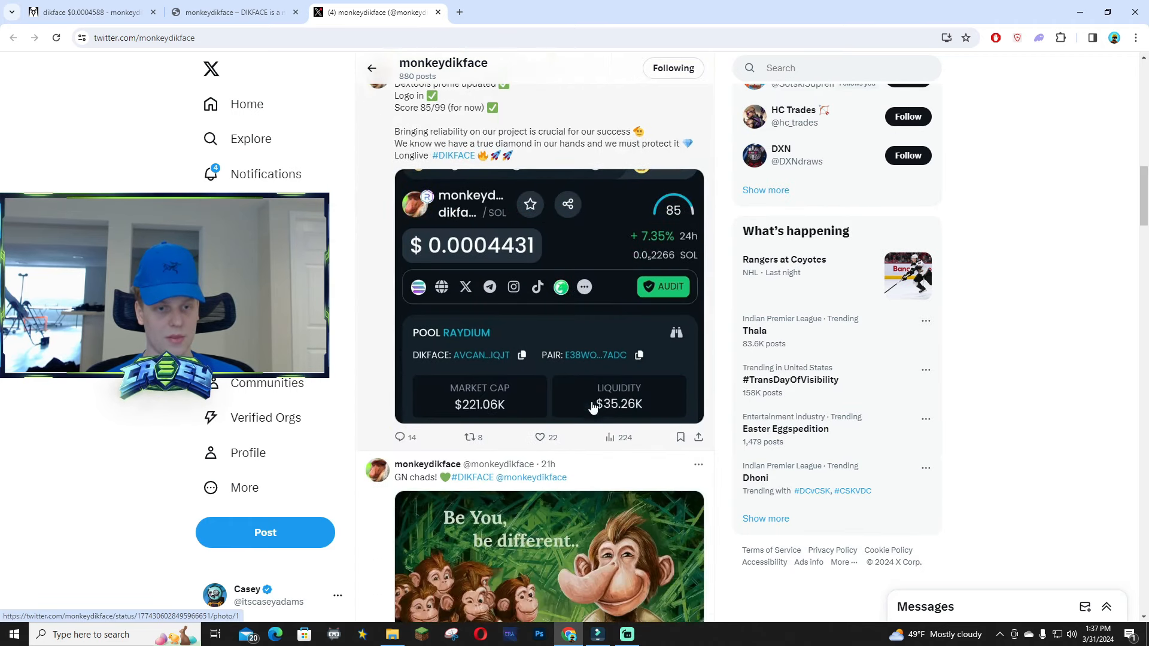
{"action": "scroll", "scroll_direction": "down", "scroll_amount": 3}
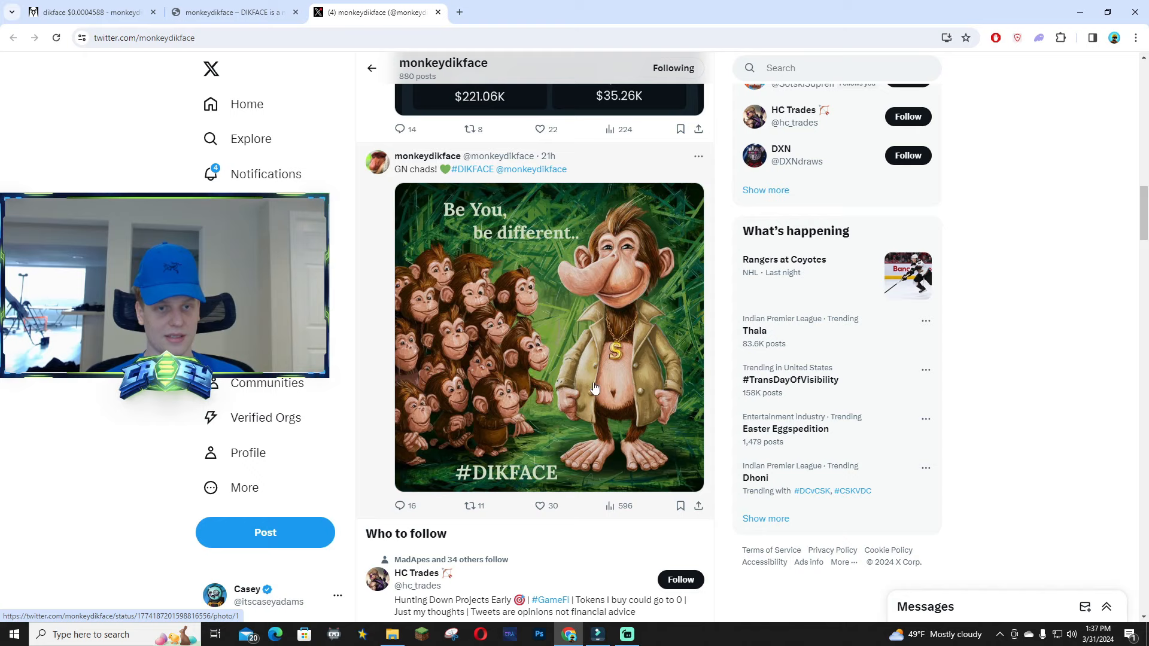
{"action": "scroll", "scroll_direction": "down", "scroll_amount": 3}
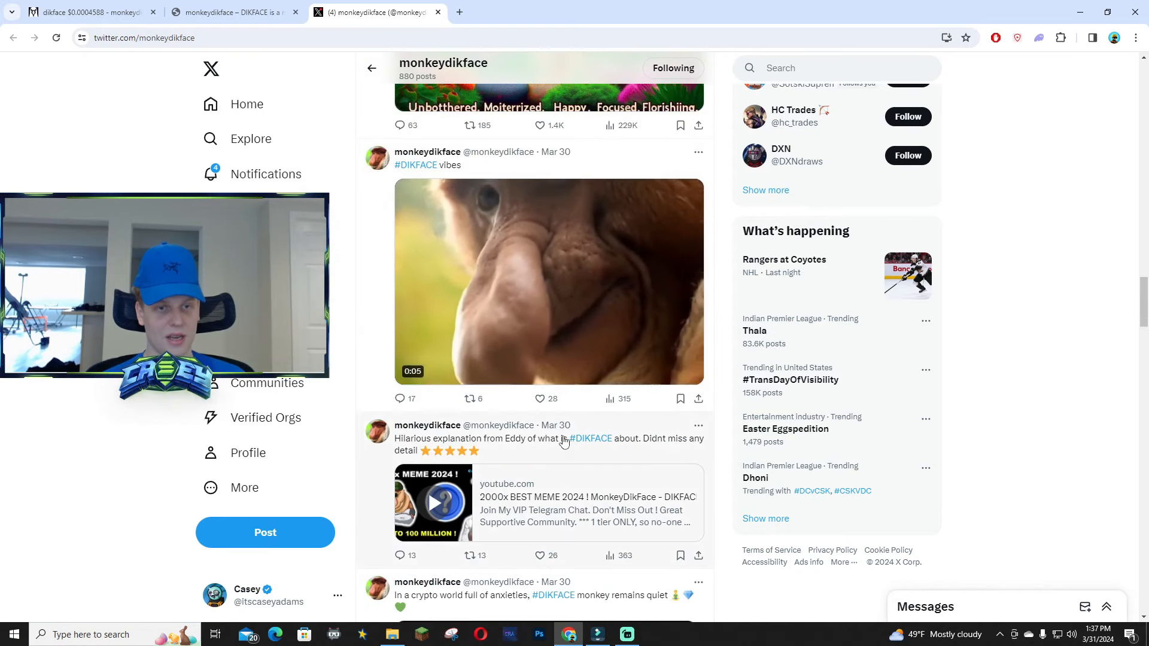
{"action": "left_click", "coordinate": [548, 280]}
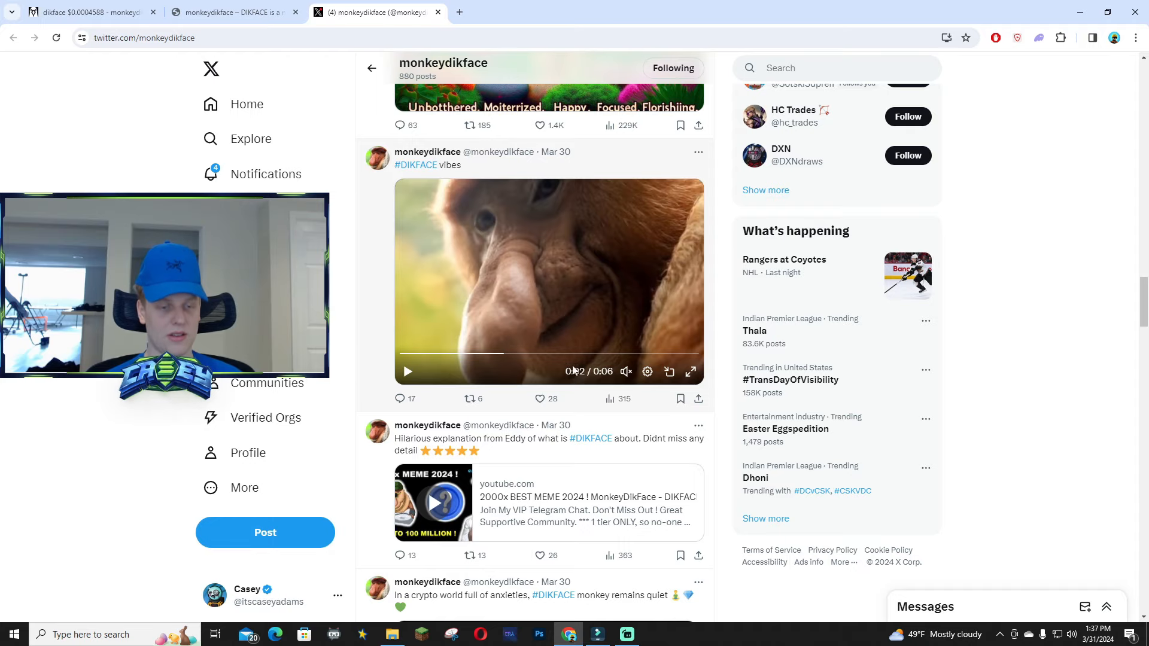
{"action": "scroll", "scroll_direction": "down", "scroll_amount": 3}
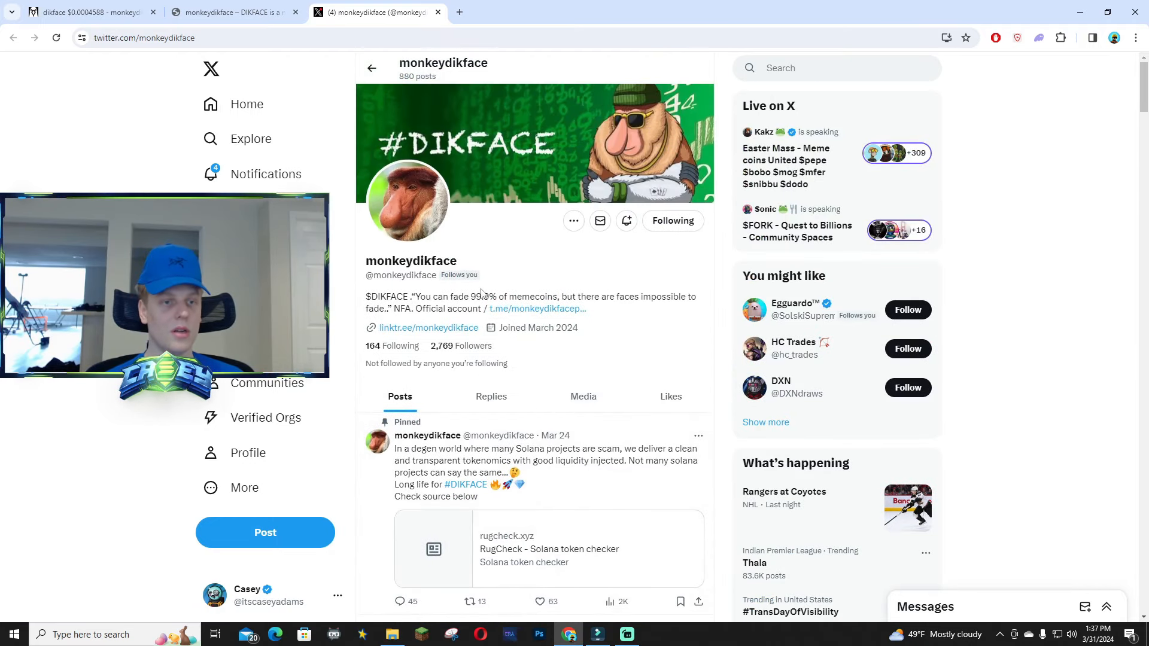
Step: Switch back to the MonkeyDikFace site tab and return to the $DIKFACE hero section
{"action": "left_click", "coordinate": [235, 12]}
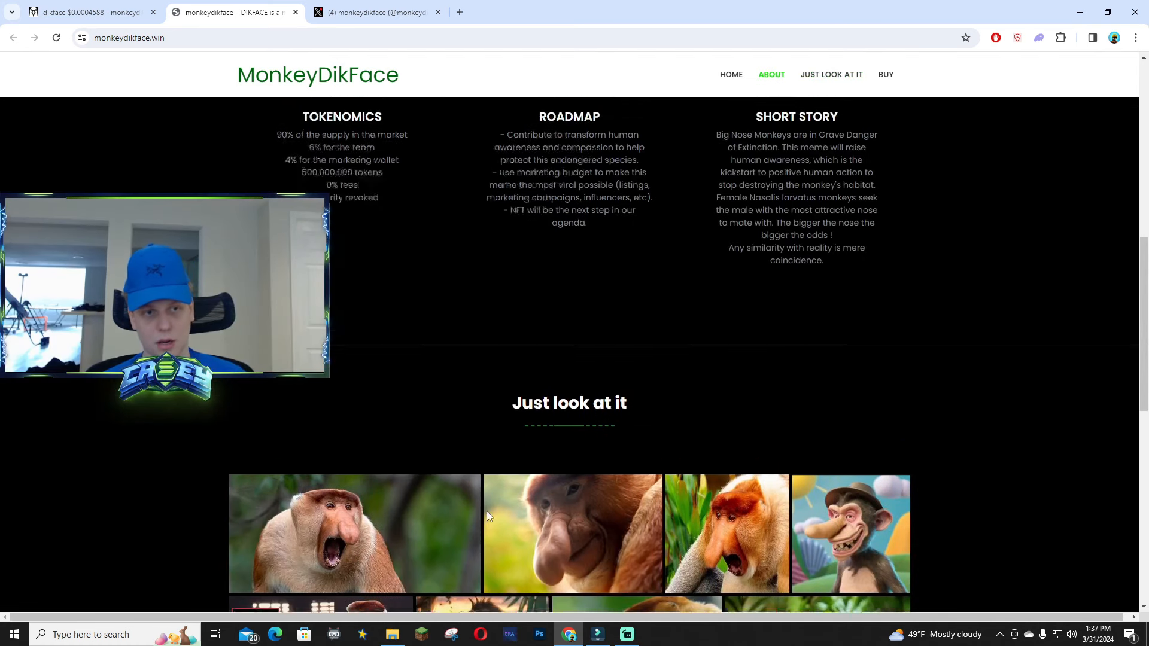
{"action": "left_click", "coordinate": [730, 74]}
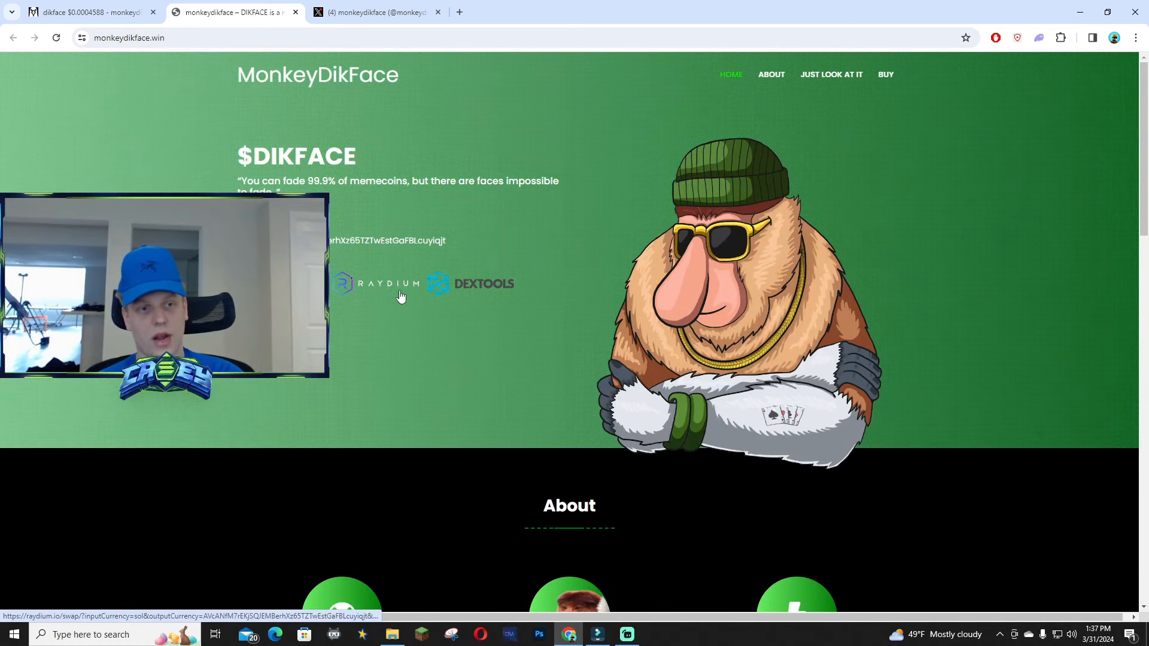
{"action": "mouse_move", "coordinate": [523, 301]}
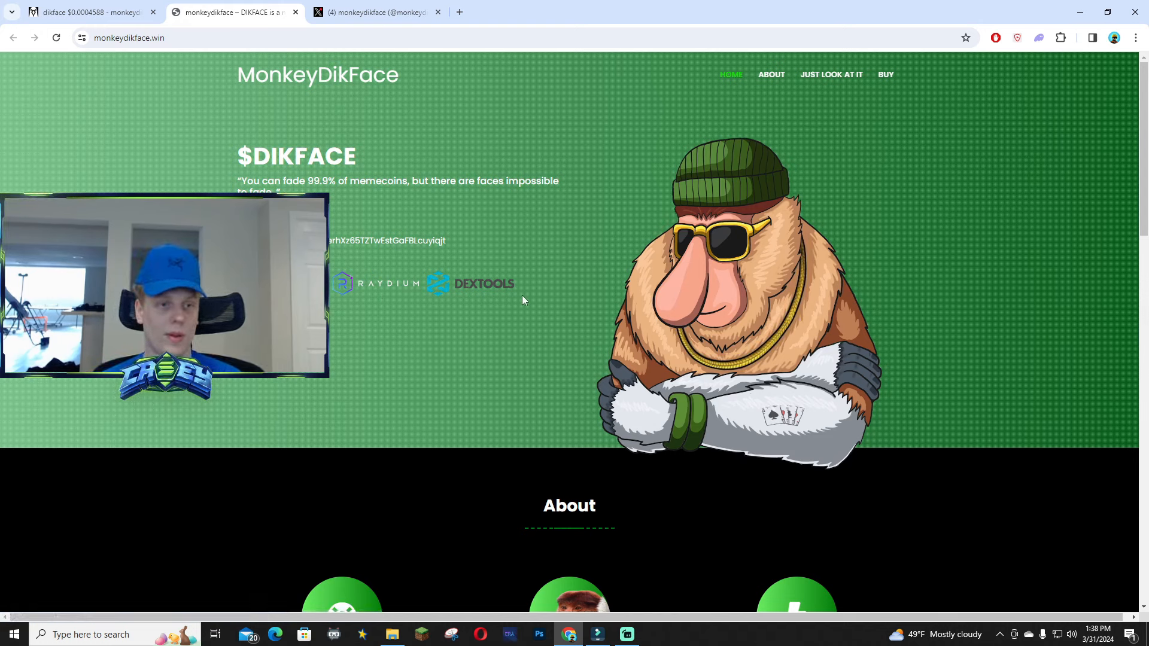
{"action": "double_click", "coordinate": [384, 241]}
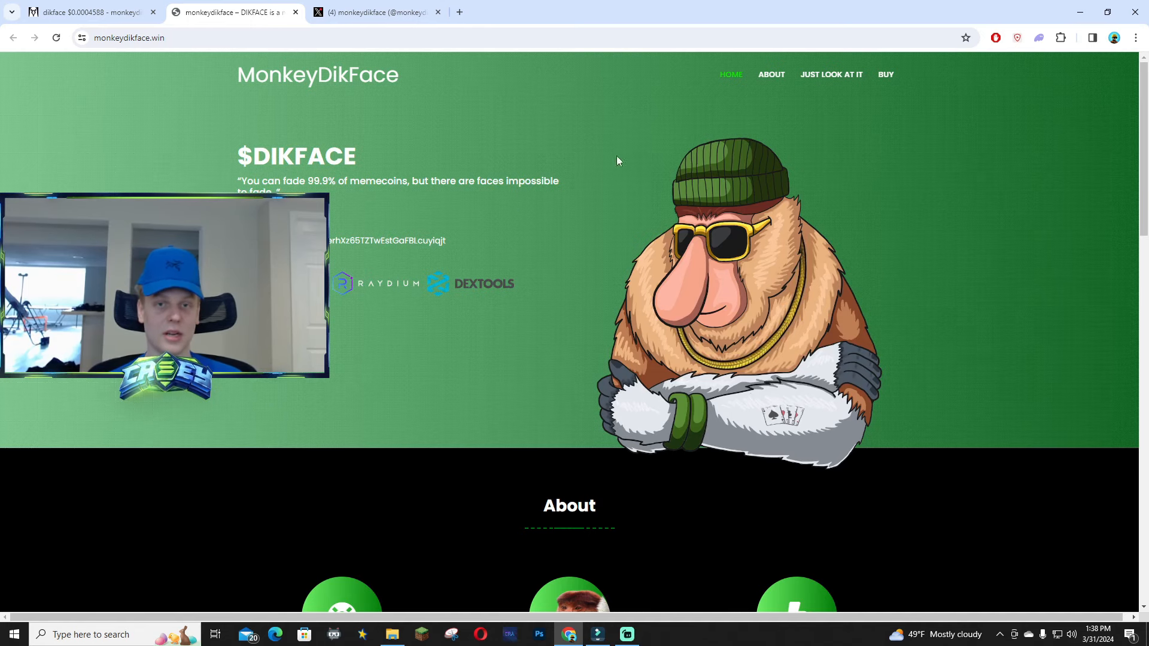
Step: Scroll around the hero and About sections of the site
{"action": "scroll", "scroll_direction": "down", "scroll_amount": 3}
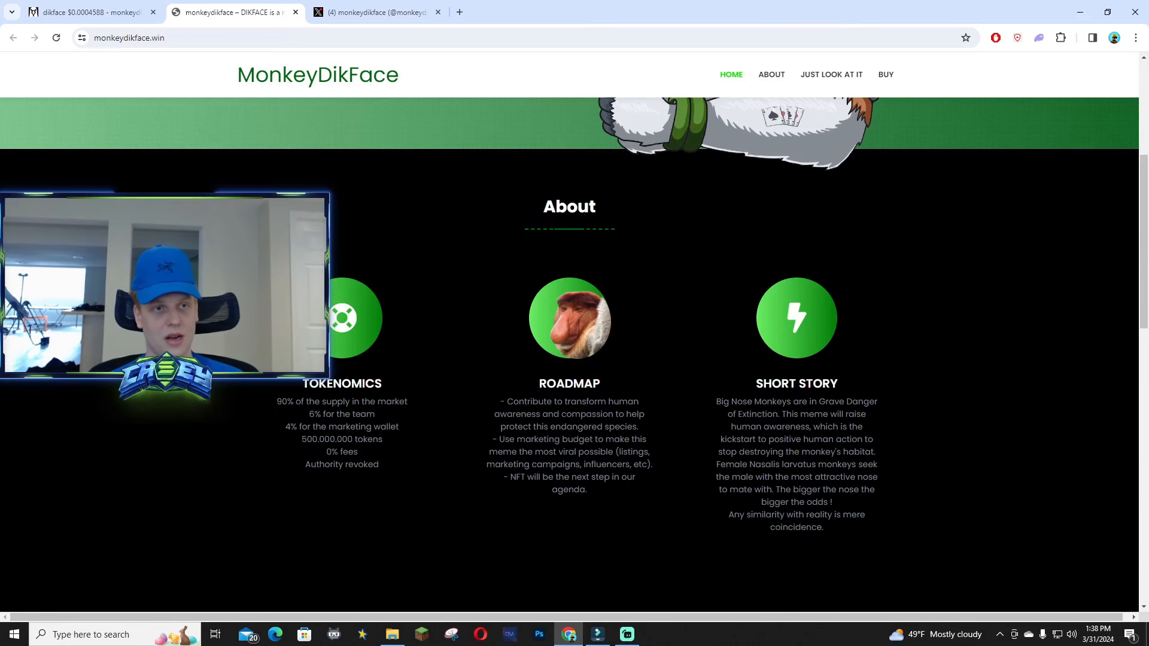
{"action": "scroll", "scroll_direction": "up", "scroll_amount": 3}
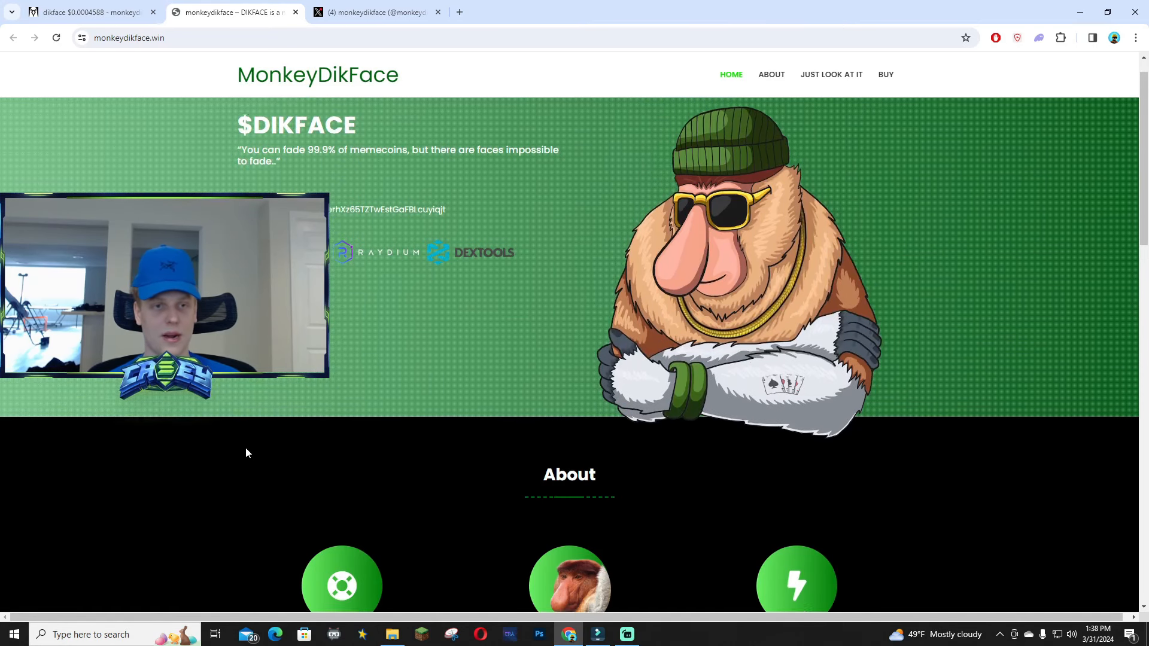
{"action": "scroll", "scroll_direction": "down", "scroll_amount": 3}
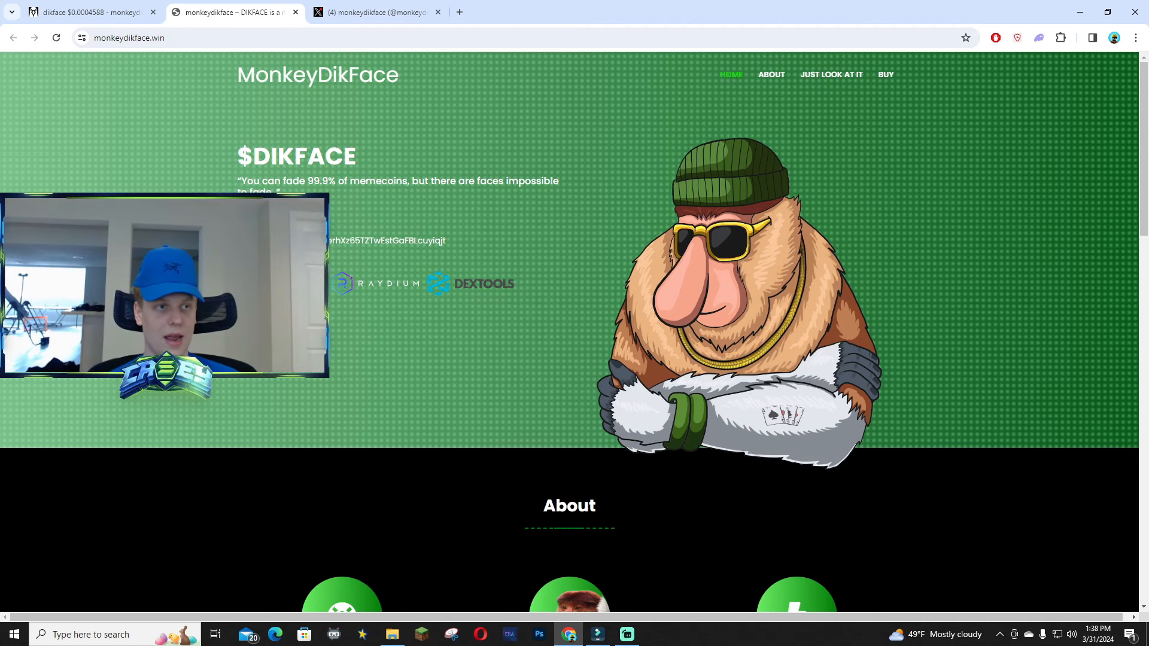
{"action": "scroll", "scroll_direction": "down", "scroll_amount": 3}
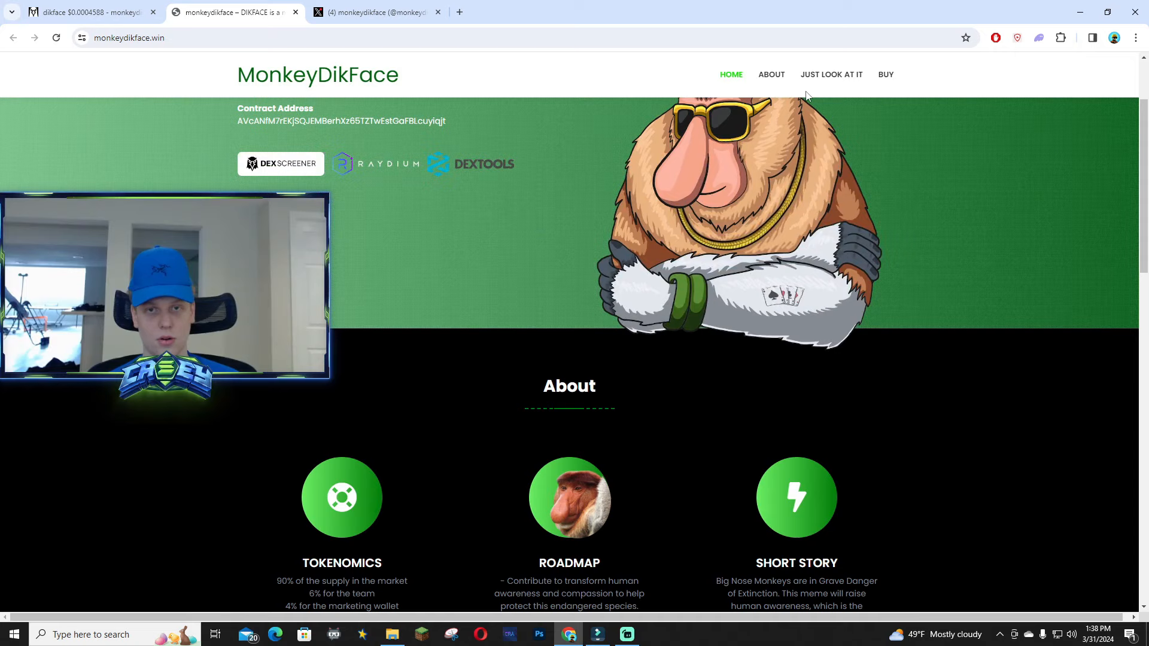